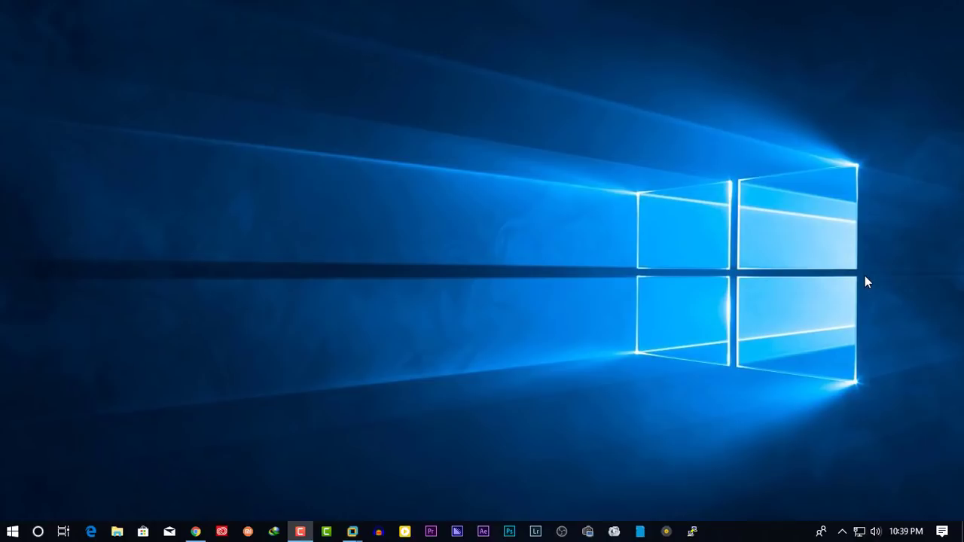
Step: Search the Start menu for 'powershell' and launch Windows PowerShell as administrator
{"action": "left_click", "coordinate": [9, 528]}
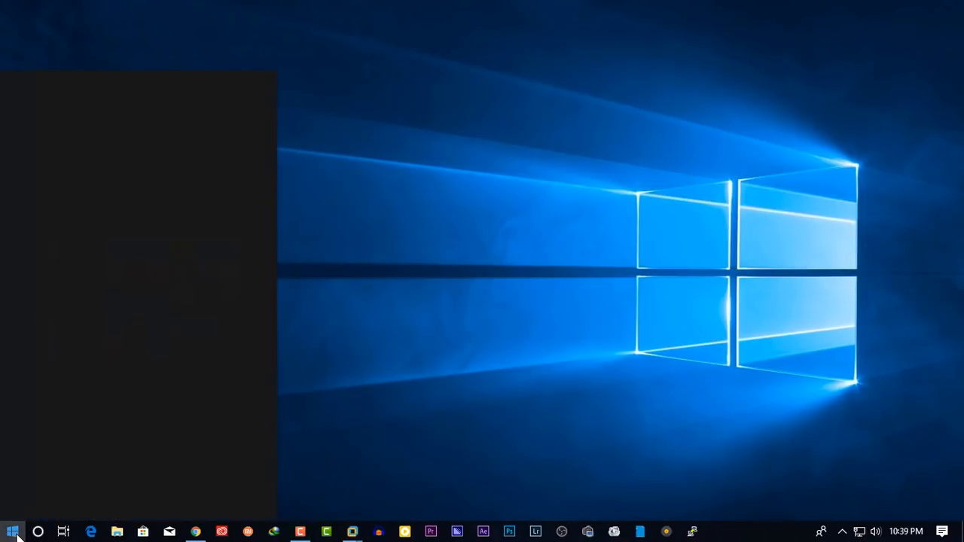
{"action": "type", "text": "powershell"}
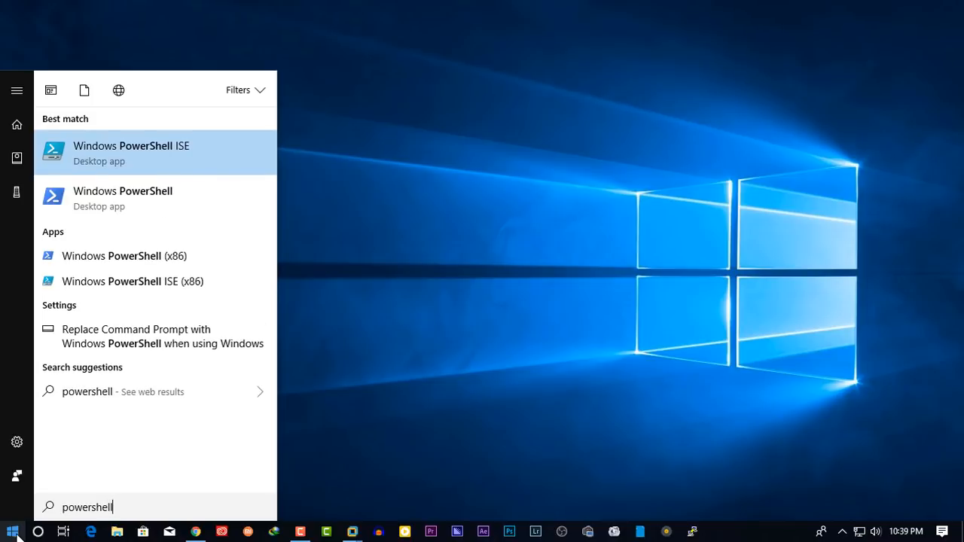
{"action": "left_click", "coordinate": [124, 190]}
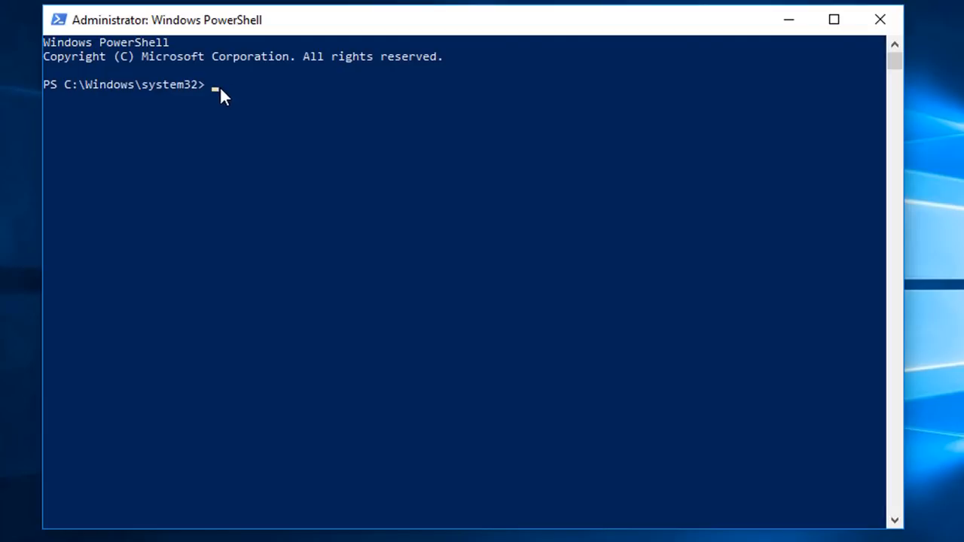
Step: Run Get-ItemProperty on HKLM:\SYSTEM\CurrentControlSet\Enum\USBSTOR\*\* selecting FriendlyName to list connected USB devices
{"action": "type", "text": "Get-ItemProperty -Path HKLM:\\SYSTEM\\CurrentControlSet\\Enum\\USBSTOR\\*\\* | Select FriendlyName"}
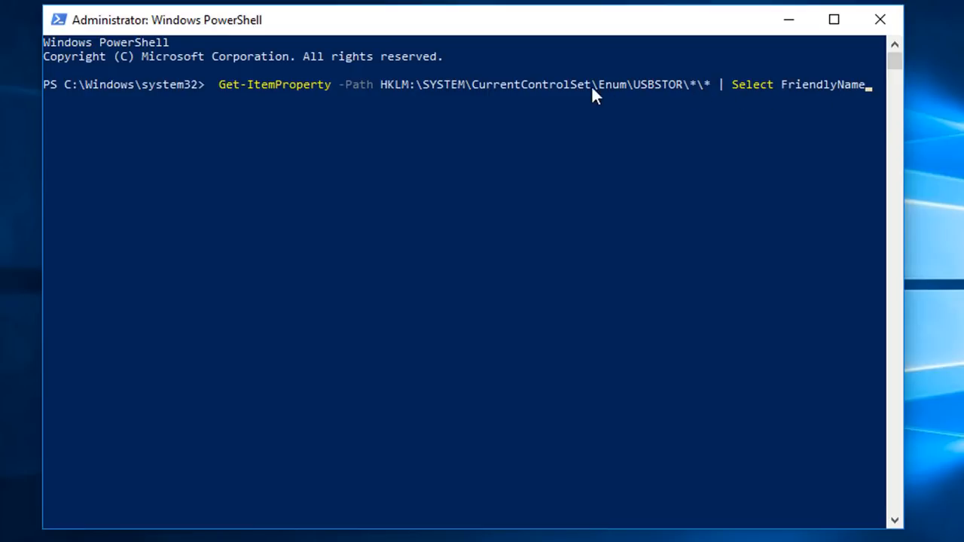
{"action": "key", "text": "Enter"}
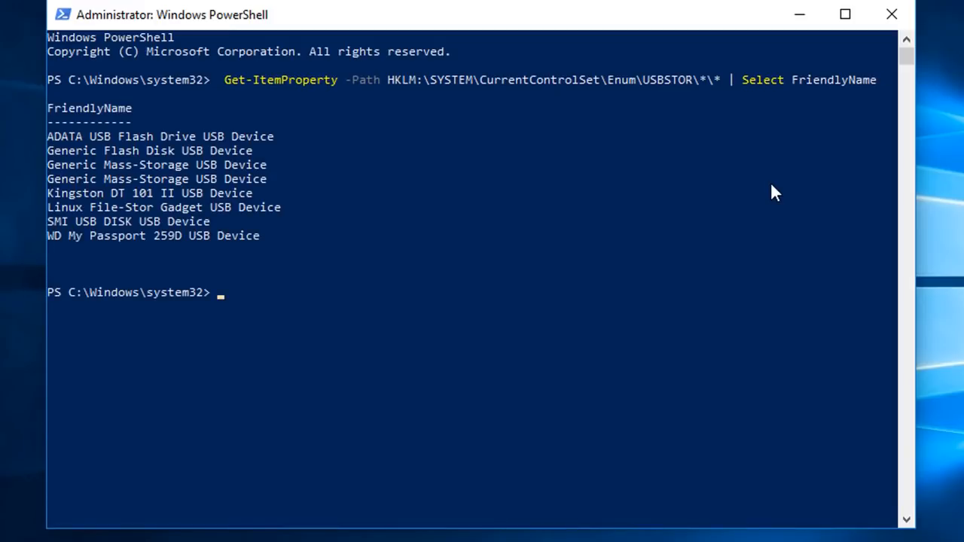
{"action": "mouse_move", "coordinate": [303, 263]}
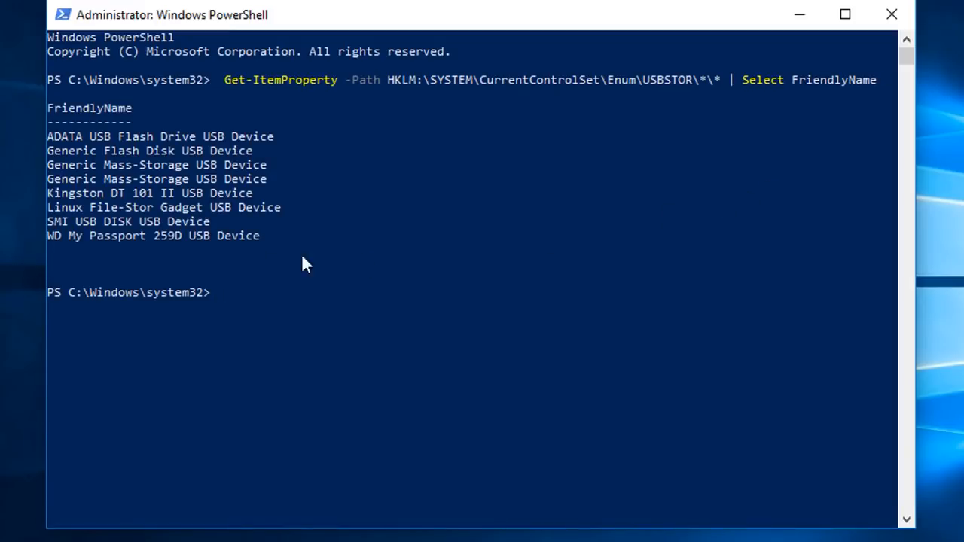
{"action": "left_click", "coordinate": [263, 235]}
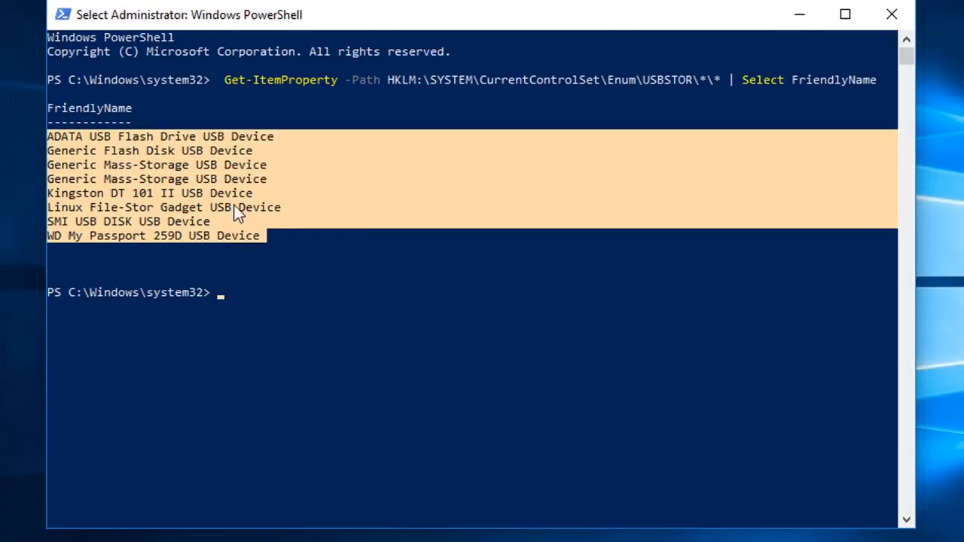
{"action": "mouse_move", "coordinate": [259, 248]}
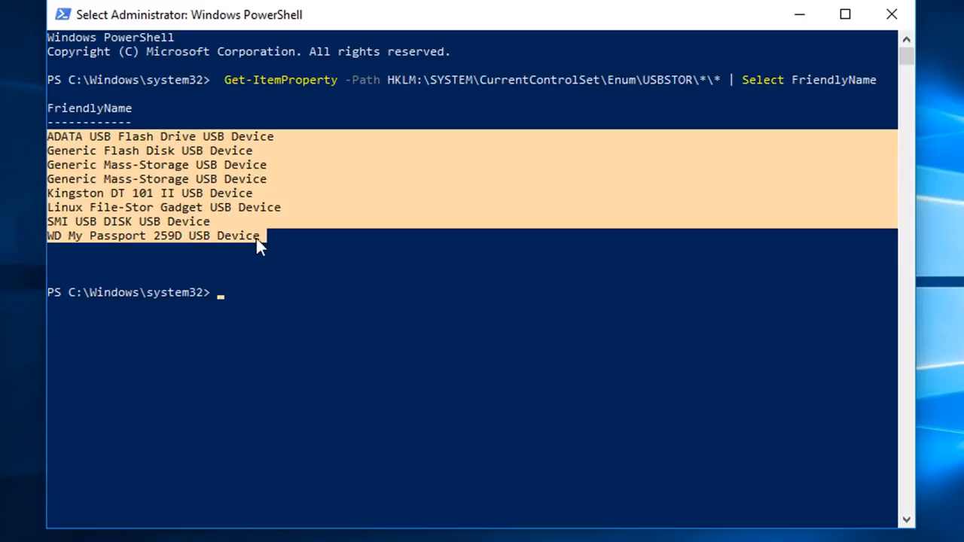
{"action": "mouse_move", "coordinate": [242, 268]}
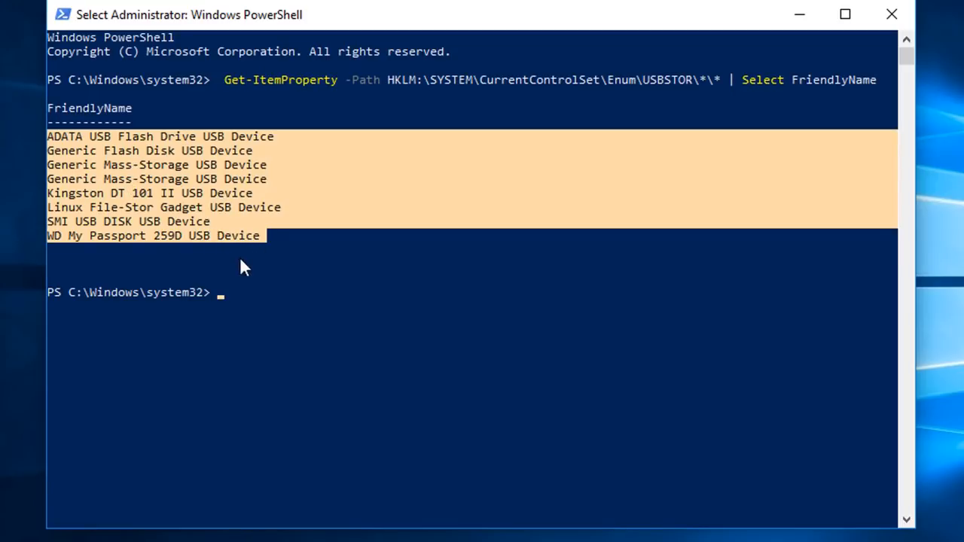
{"action": "left_click", "coordinate": [241, 249]}
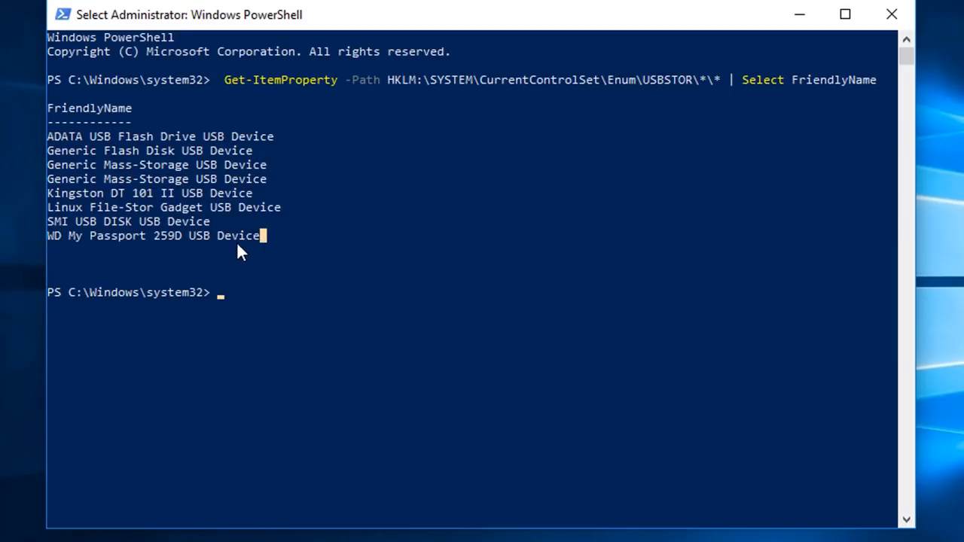
{"action": "mouse_move", "coordinate": [309, 228]}
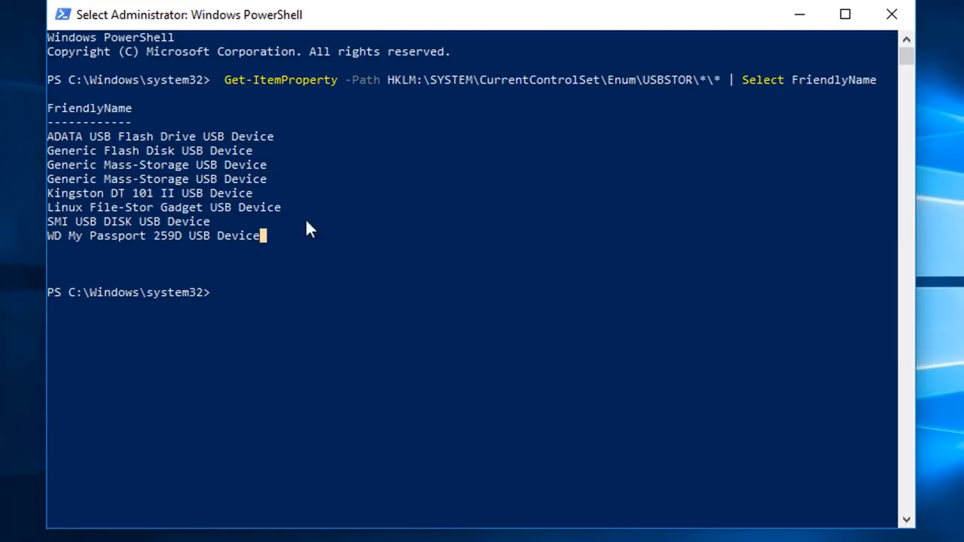